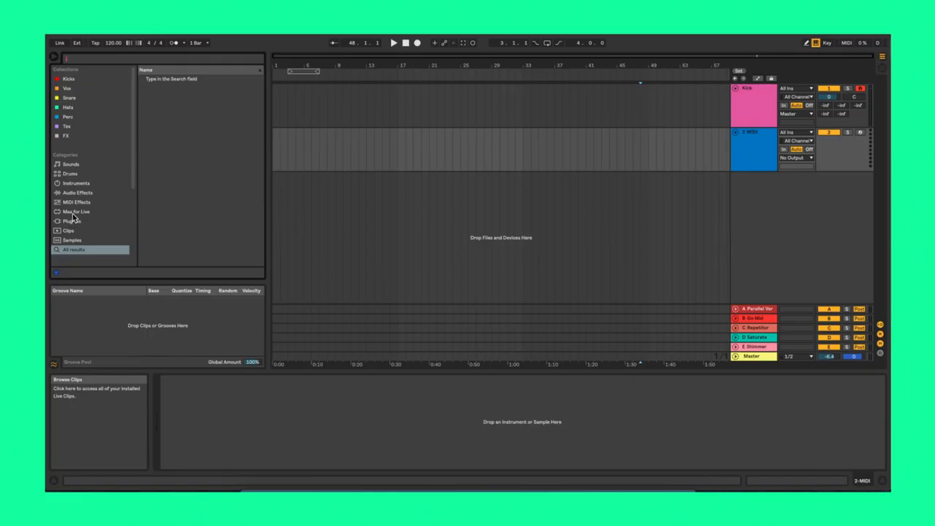
- Load Stretta Random Stuff Generator II from Max for Live and randomize its step notes and lengths
click(76, 211)
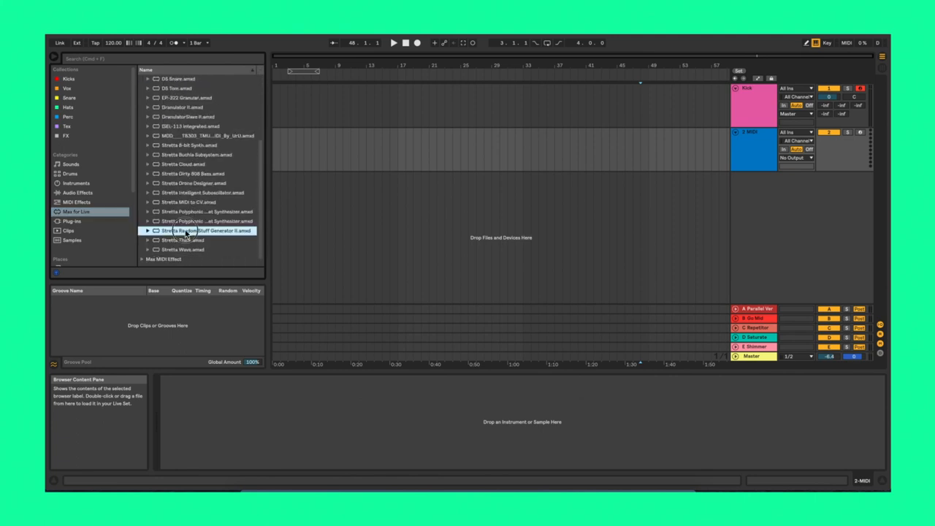
double_click(184, 231)
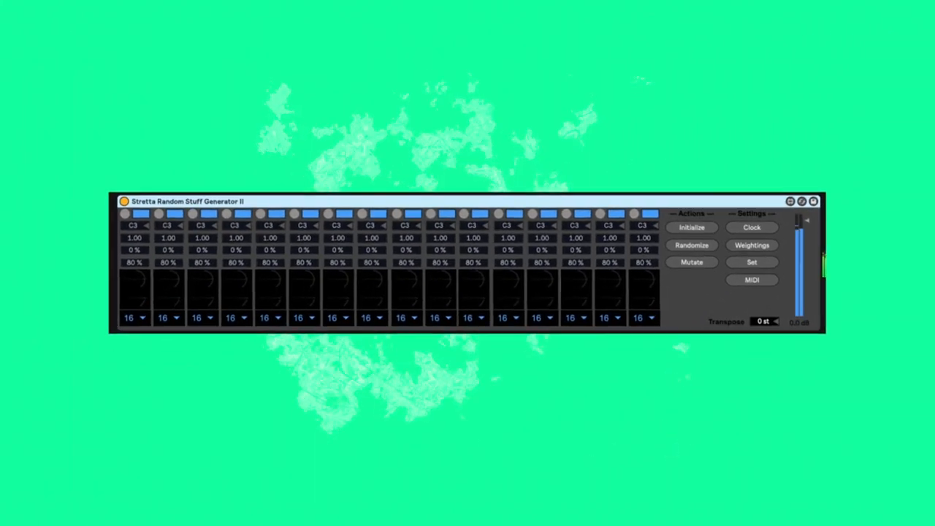
click(690, 246)
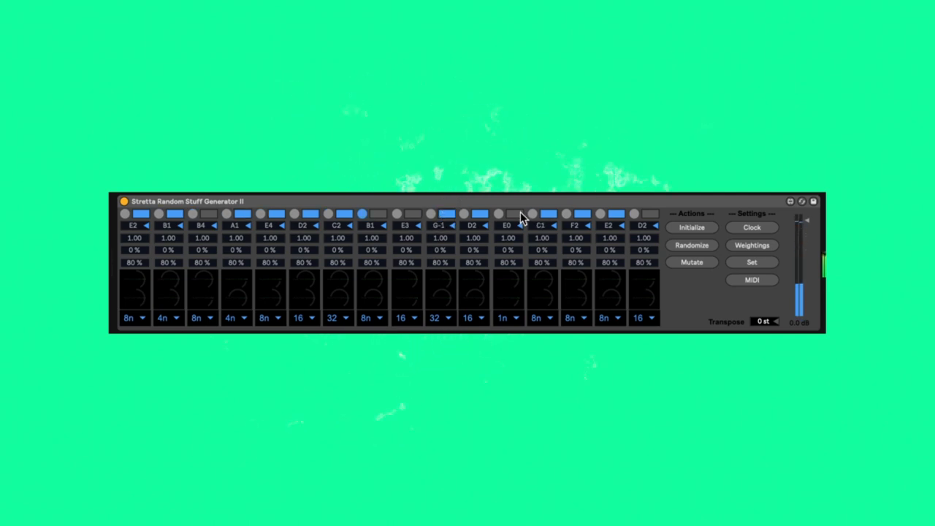
click(690, 262)
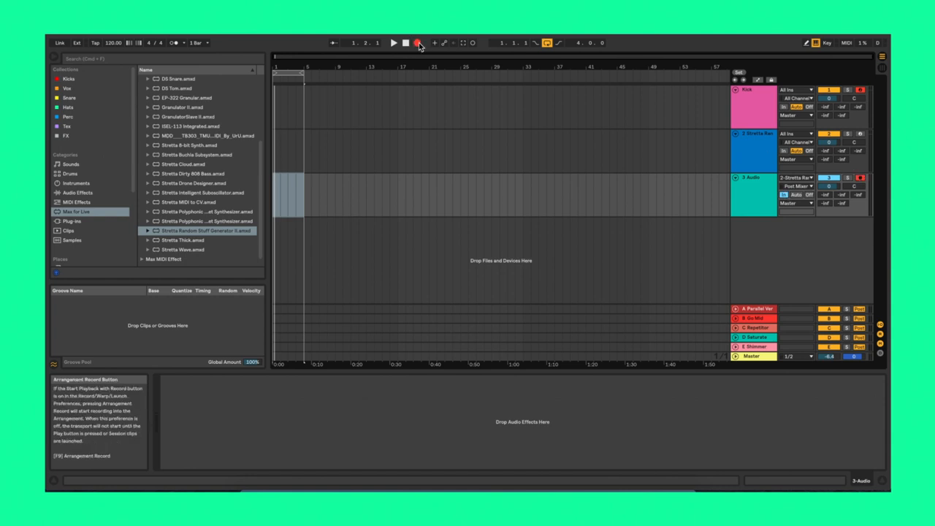
- Record the generator's output into the arrangement on the armed audio track
click(417, 42)
text(echo)
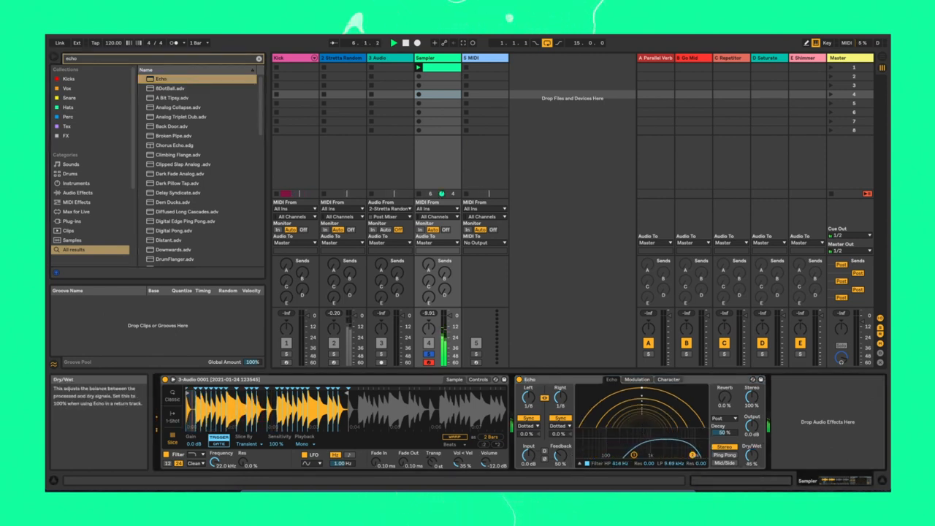
- Search 'ran' in the browser to find the Random and Add some Random MIDI effects
text(ran)
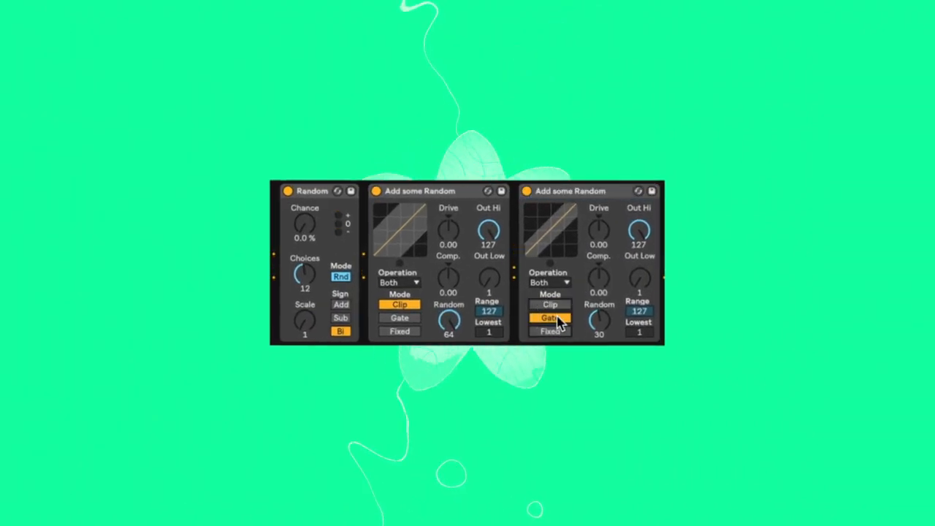
- Set the second Add some Random to Gate mode with raised lowest output, and adjust Random's Chance
click(549, 317)
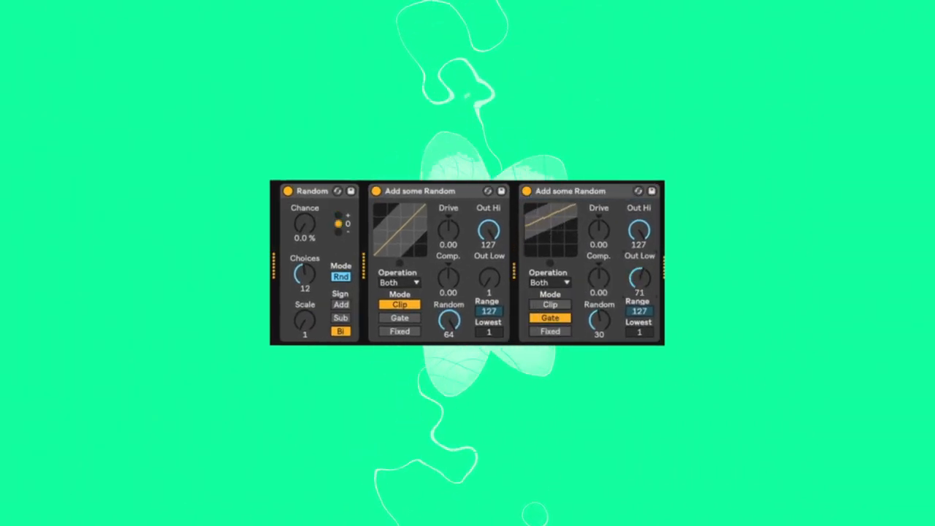
drag(639, 281, 643, 289)
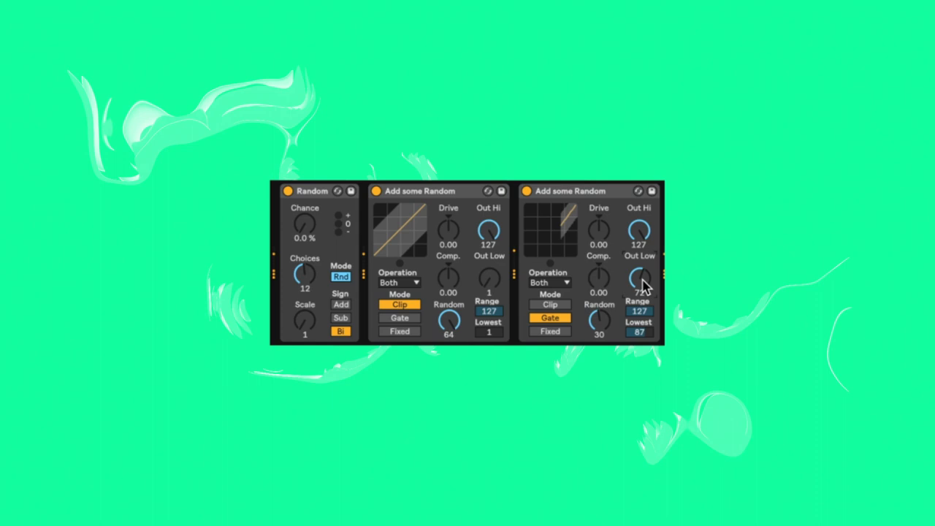
drag(304, 222, 304, 212)
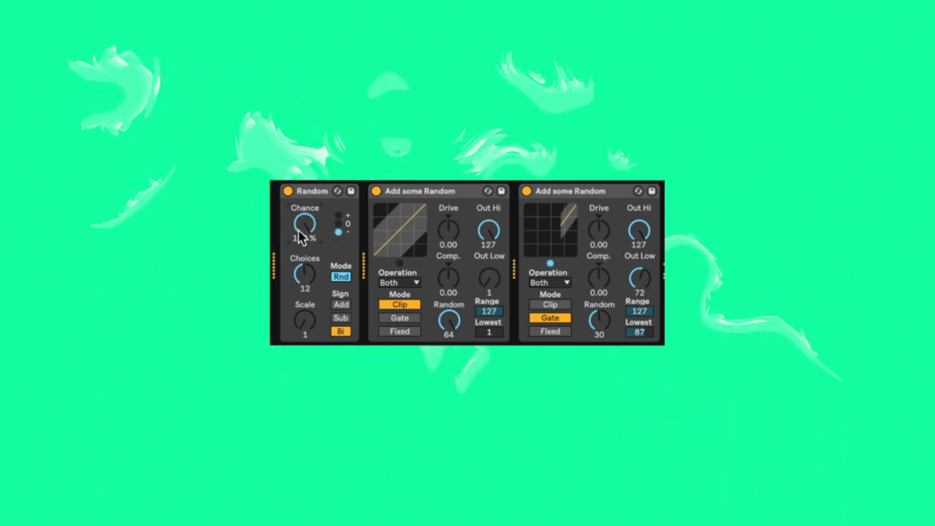
drag(304, 227, 304, 216)
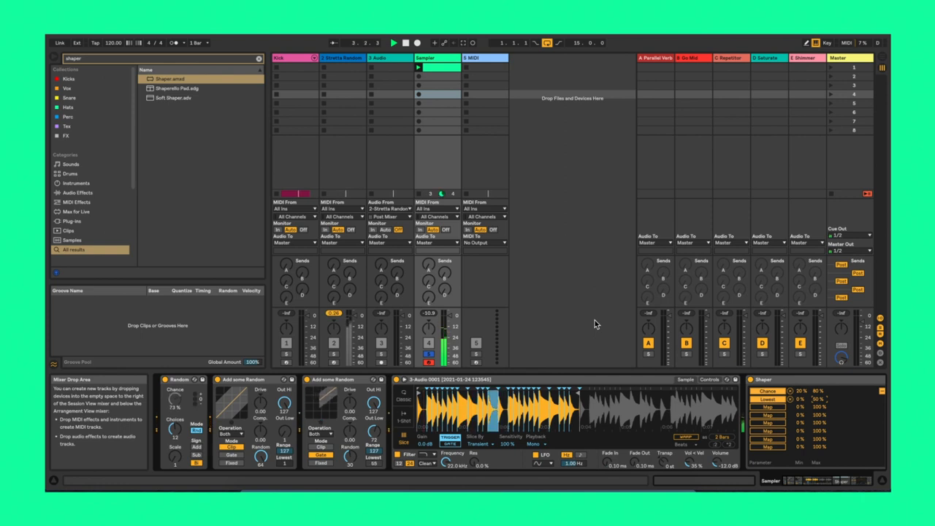
- Bring up the MIDI To output destinations on the MIDI track
click(482, 207)
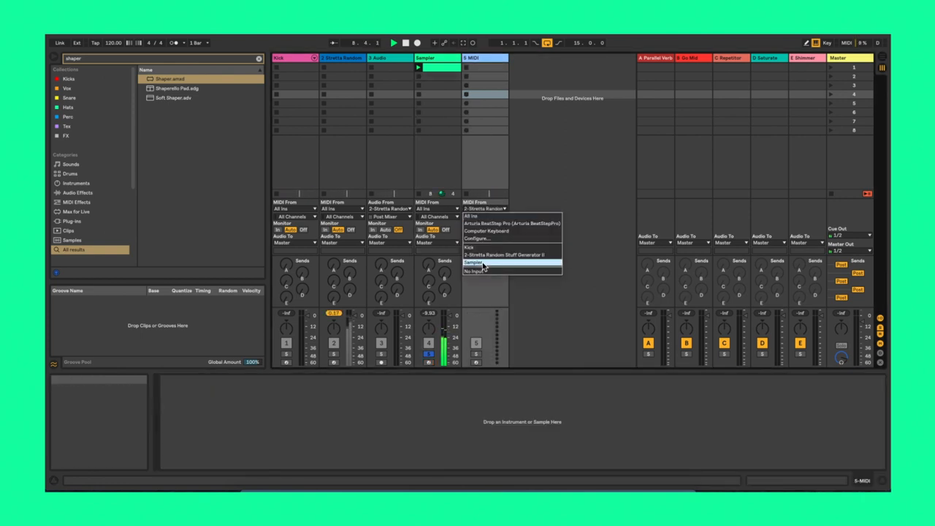